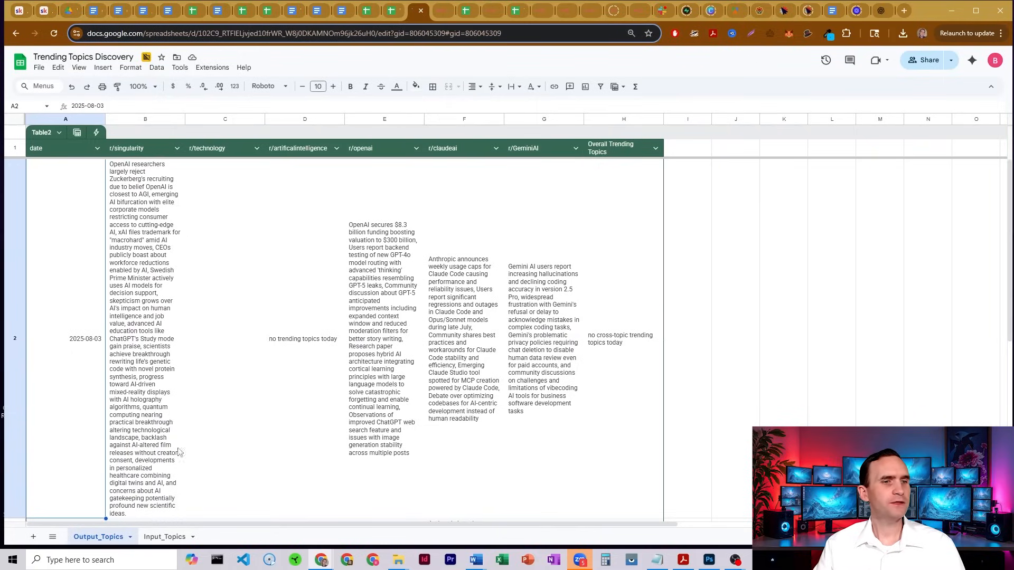
Show the Input_Topics subreddit list and toggle technology's active flag off and back on.
{"action": "left_click", "coordinate": [164, 536]}
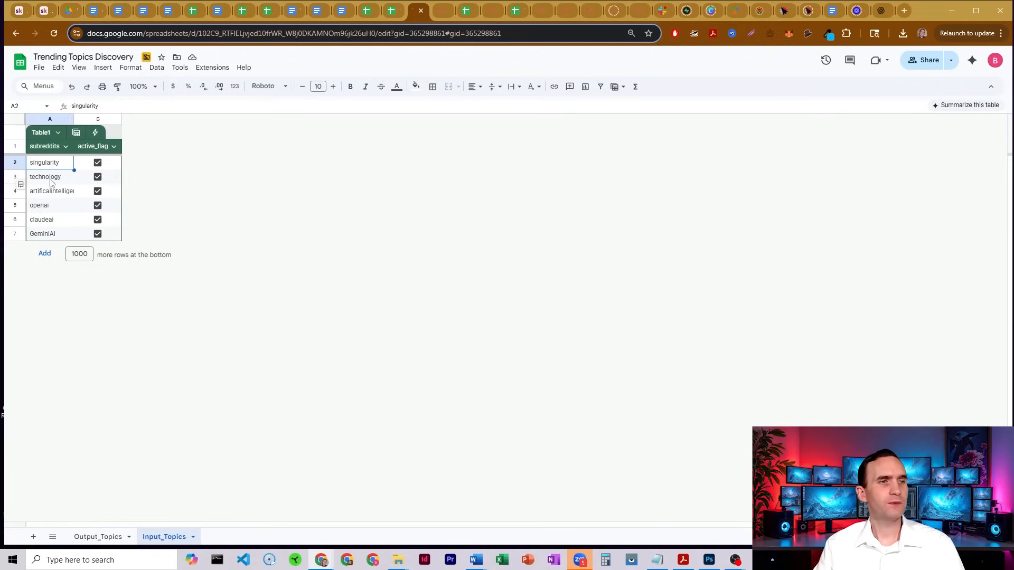
{"action": "left_click", "coordinate": [48, 205]}
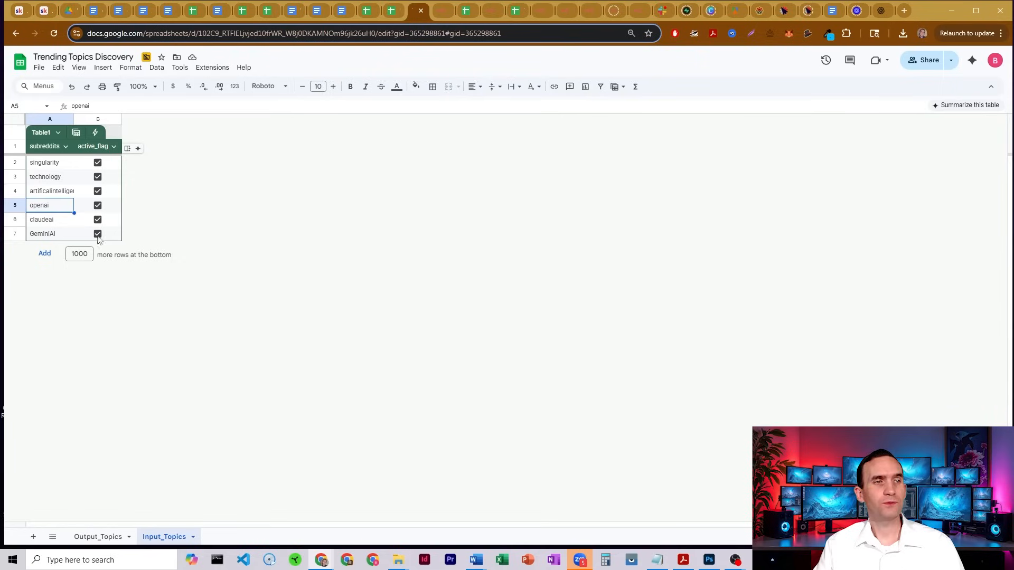
{"action": "left_click", "coordinate": [97, 176]}
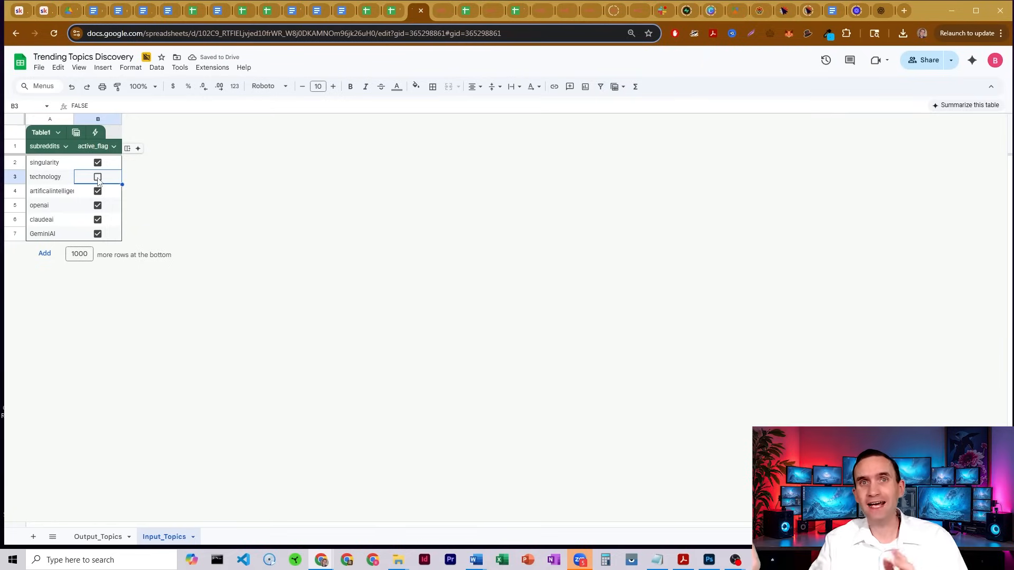
{"action": "left_click", "coordinate": [97, 176]}
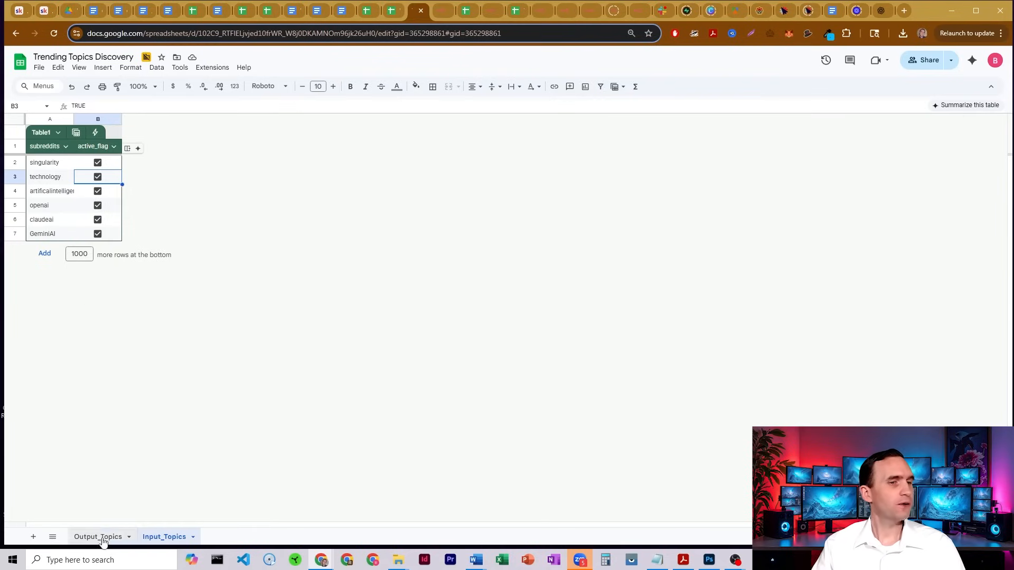
Switch to the Output_Topics sheet to view the 2025-08-06 trend summaries row.
{"action": "left_click", "coordinate": [98, 537]}
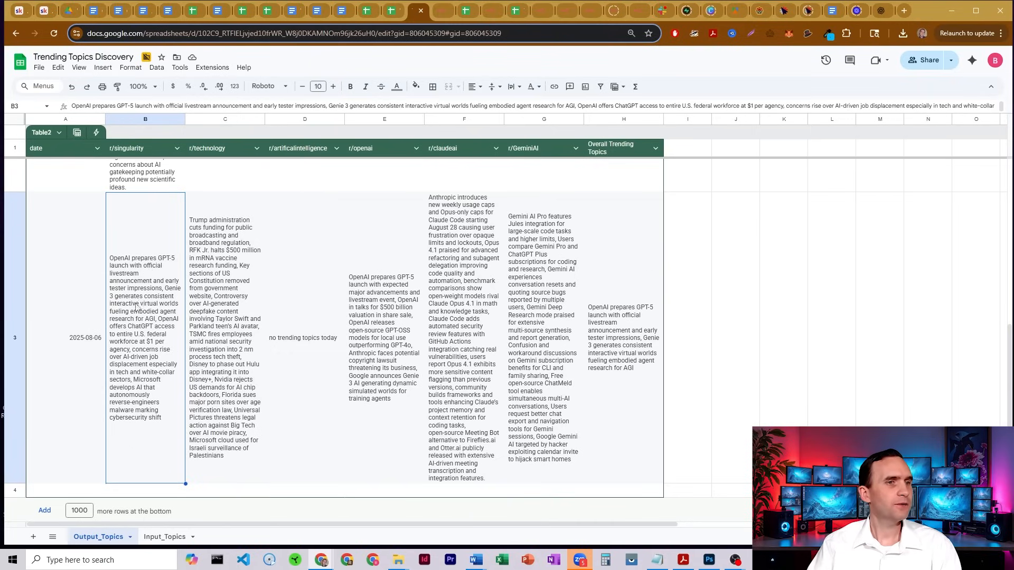
{"action": "mouse_move", "coordinate": [144, 289]}
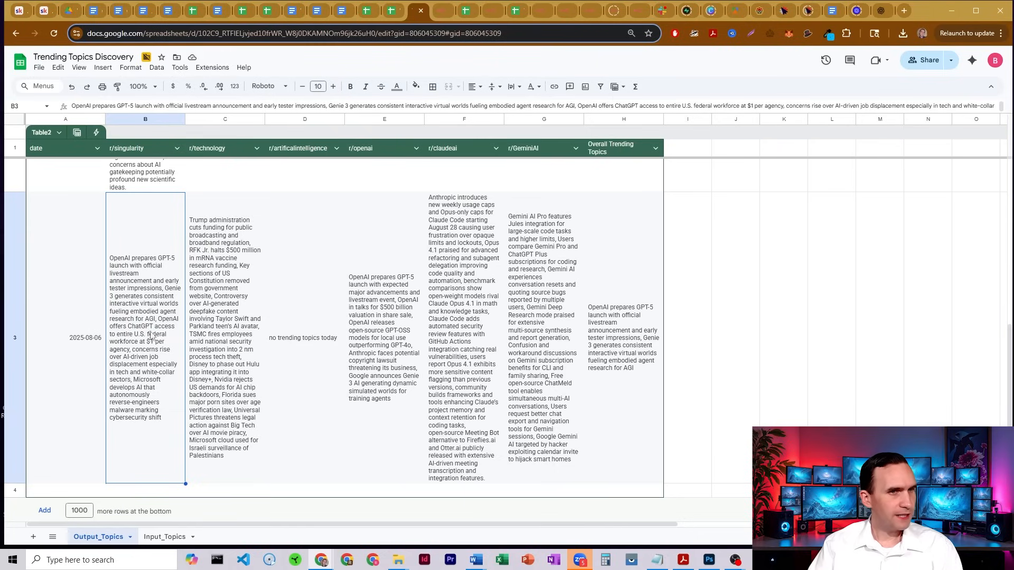
{"action": "mouse_move", "coordinate": [136, 415]}
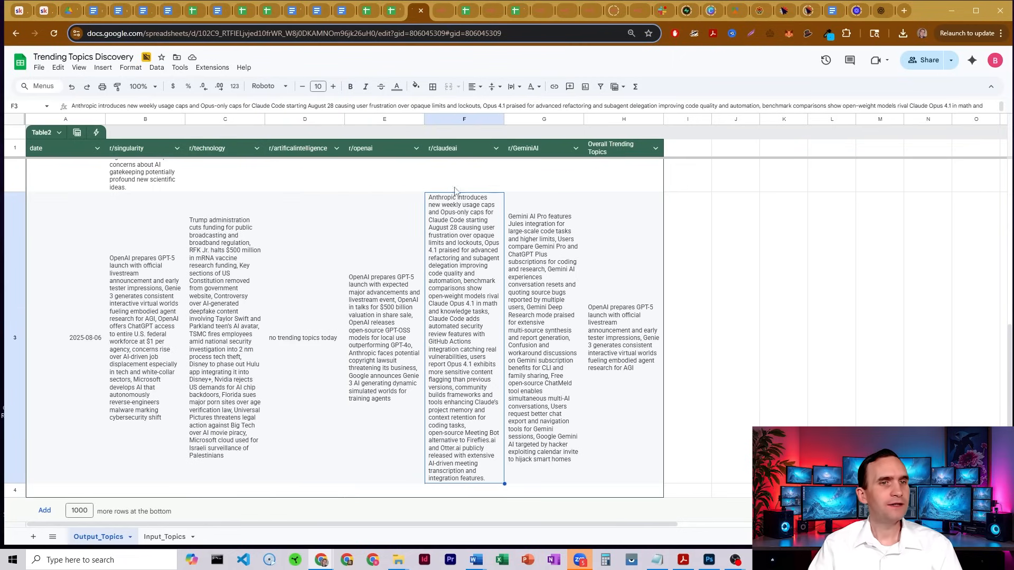
{"action": "mouse_move", "coordinate": [463, 364]}
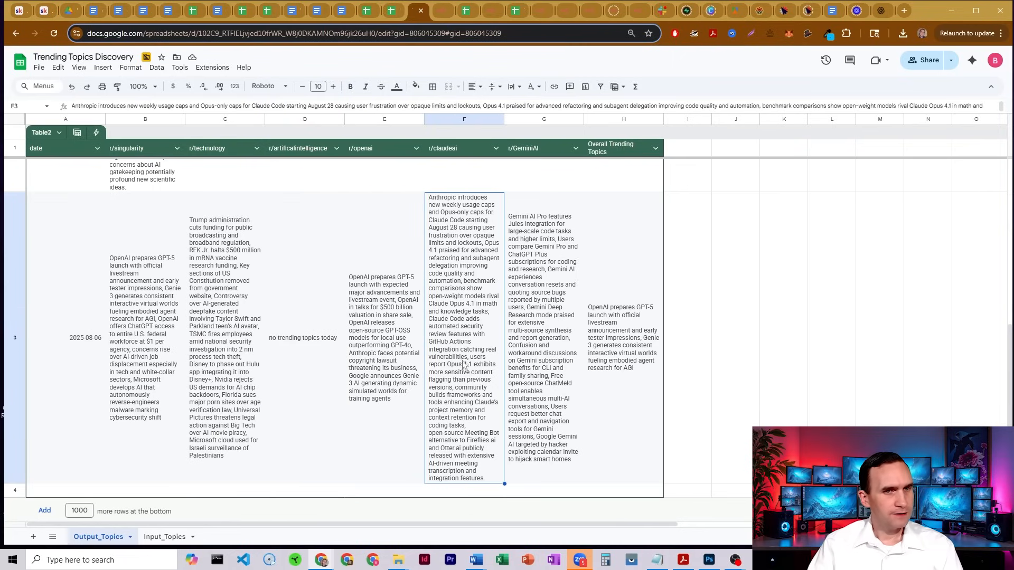
{"action": "mouse_move", "coordinate": [446, 287]}
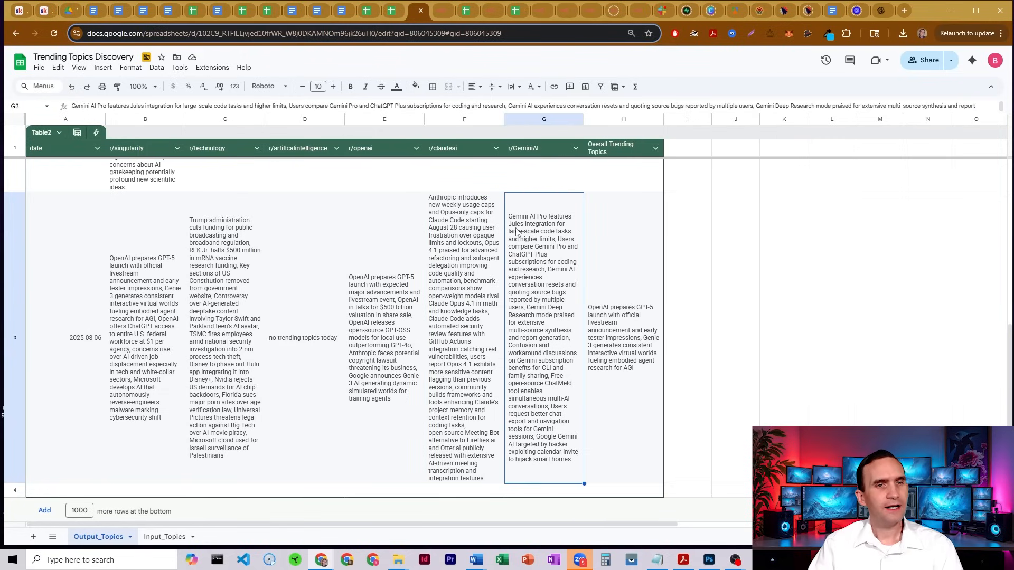
{"action": "mouse_move", "coordinate": [550, 375]}
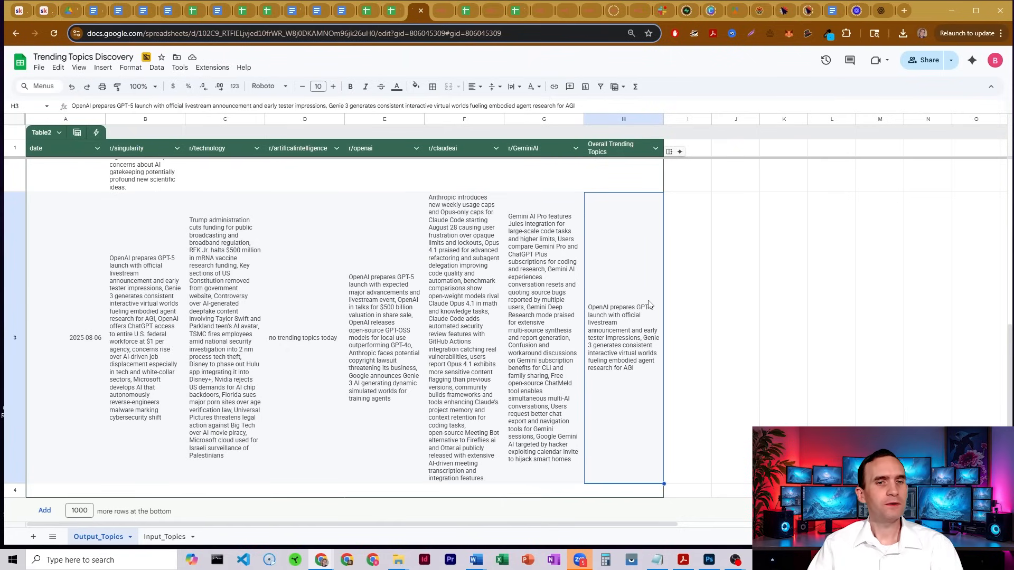
{"action": "mouse_move", "coordinate": [654, 302]}
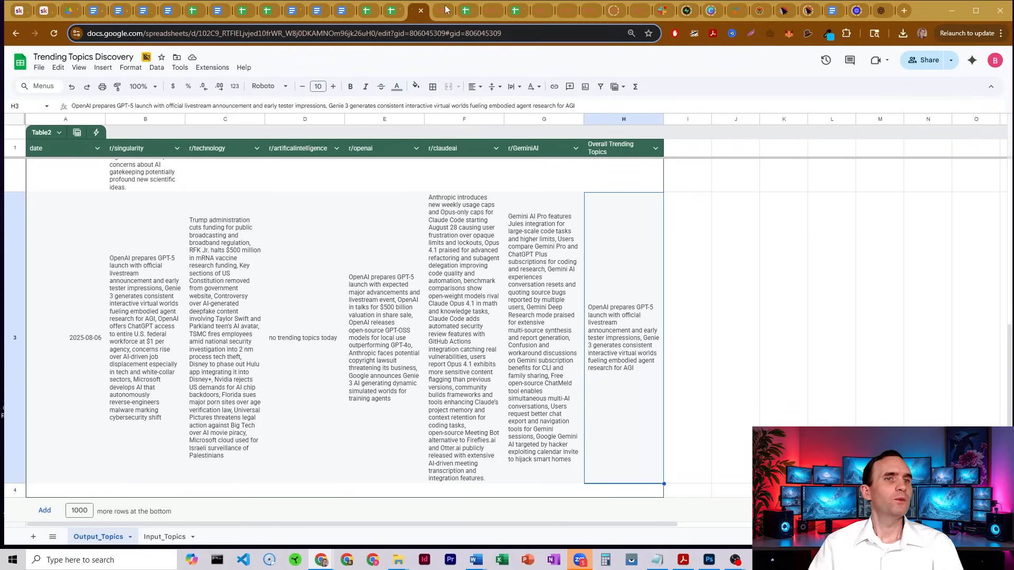
Review the Append row and Get row(s) steps in the n8n workflow.
{"action": "left_click", "coordinate": [417, 11]}
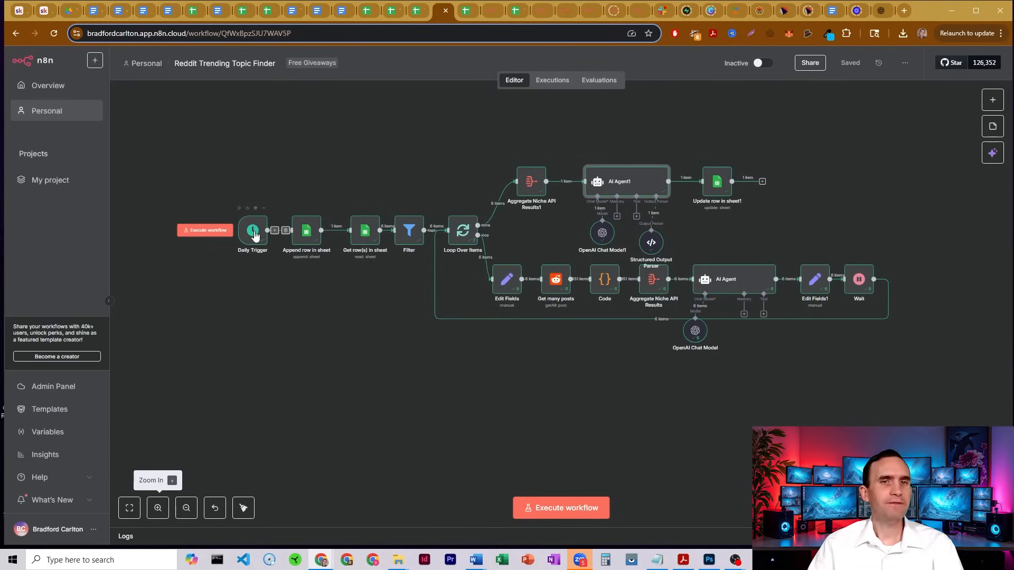
{"action": "double_click", "coordinate": [305, 231]}
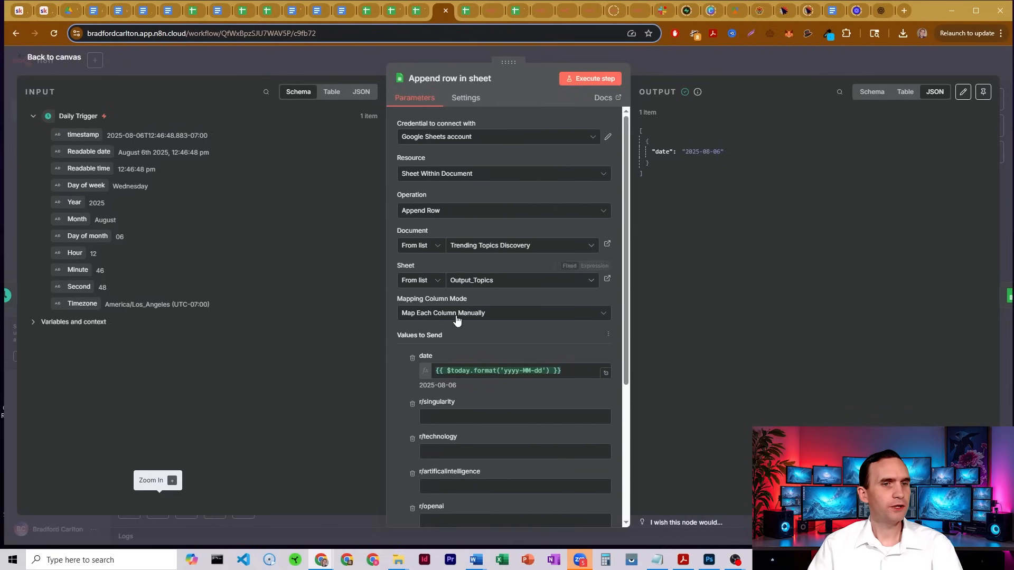
{"action": "left_click", "coordinate": [53, 57]}
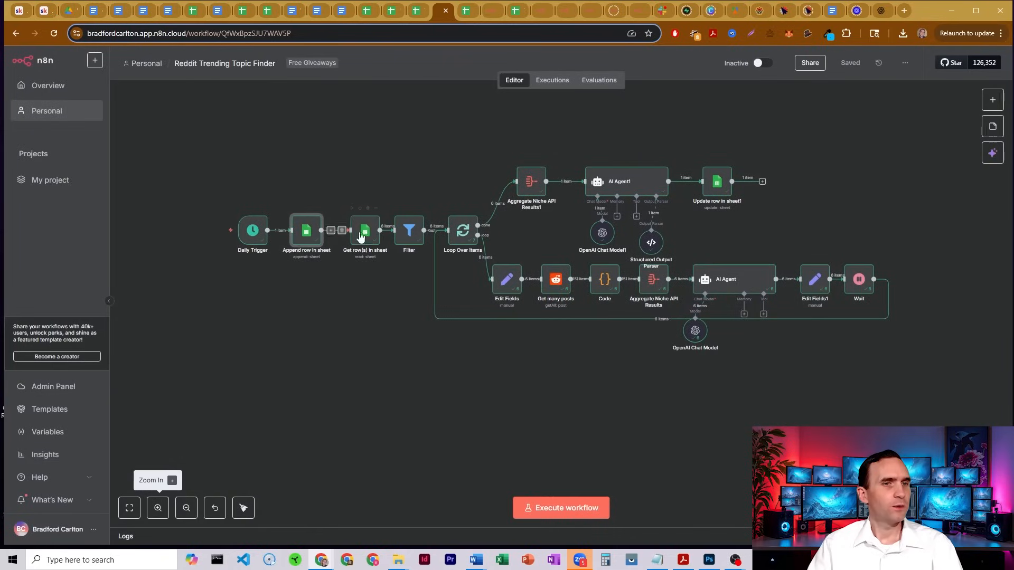
{"action": "double_click", "coordinate": [364, 230]}
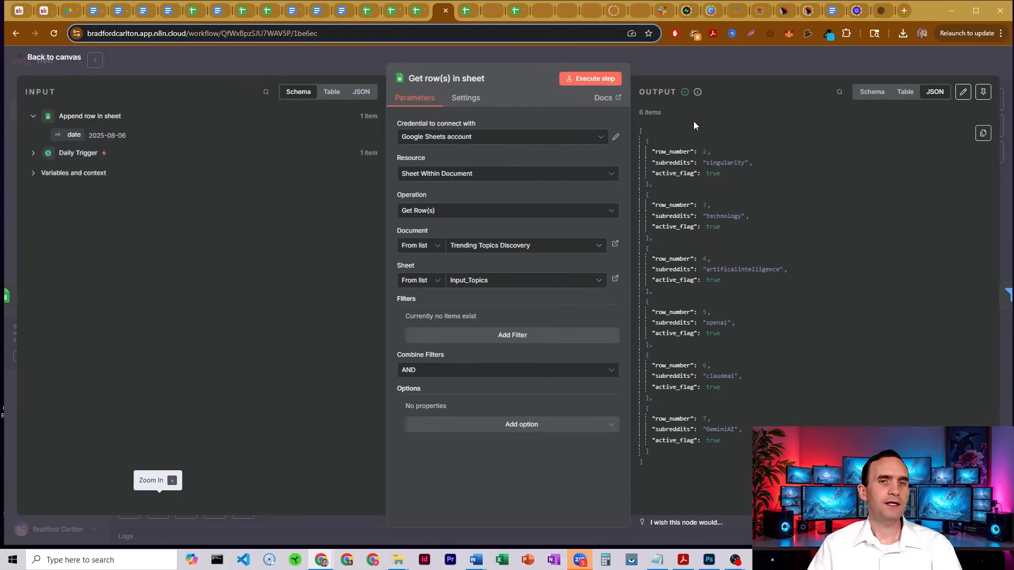
{"action": "mouse_move", "coordinate": [466, 11]}
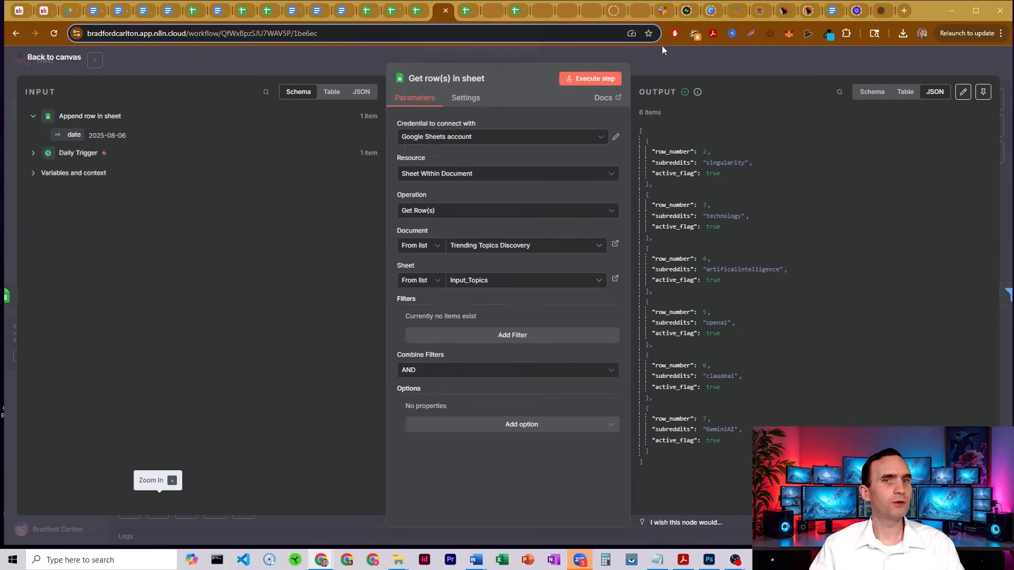
{"action": "left_click", "coordinate": [54, 57]}
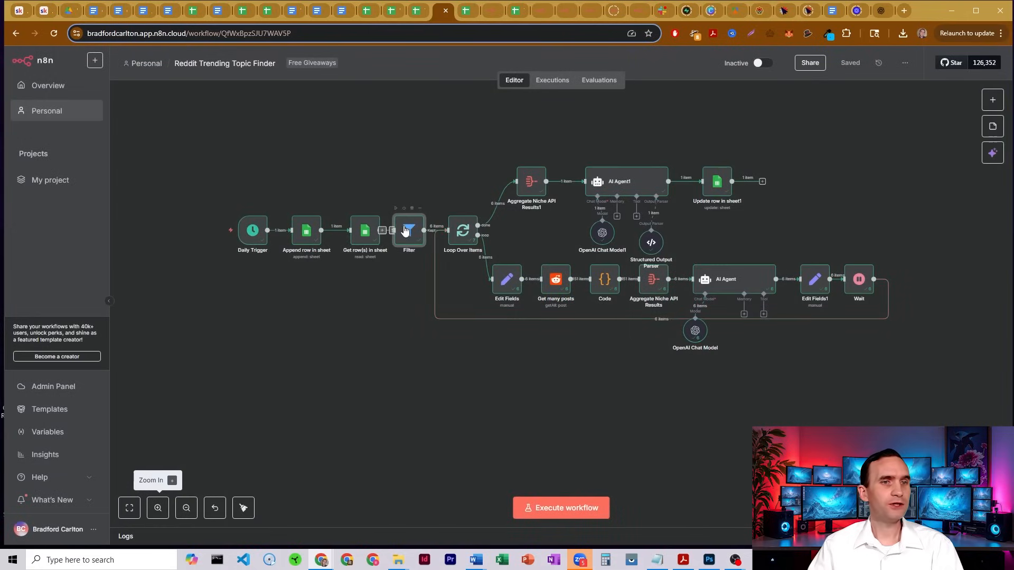
Check the Filter condition against Input_Topics active flags, then view Edit Fields' subreddit mapping.
{"action": "double_click", "coordinate": [409, 230]}
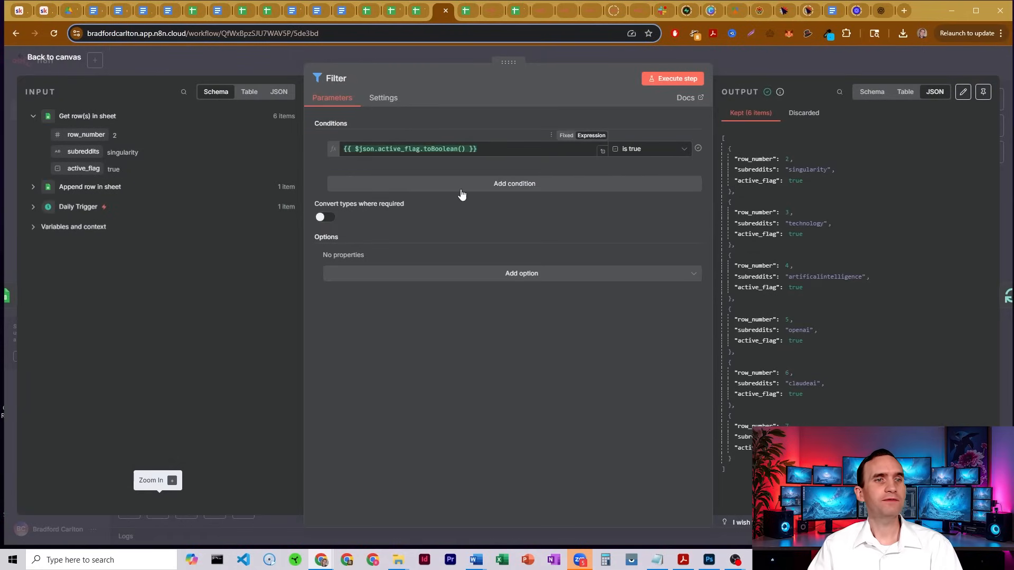
{"action": "left_click", "coordinate": [392, 11]}
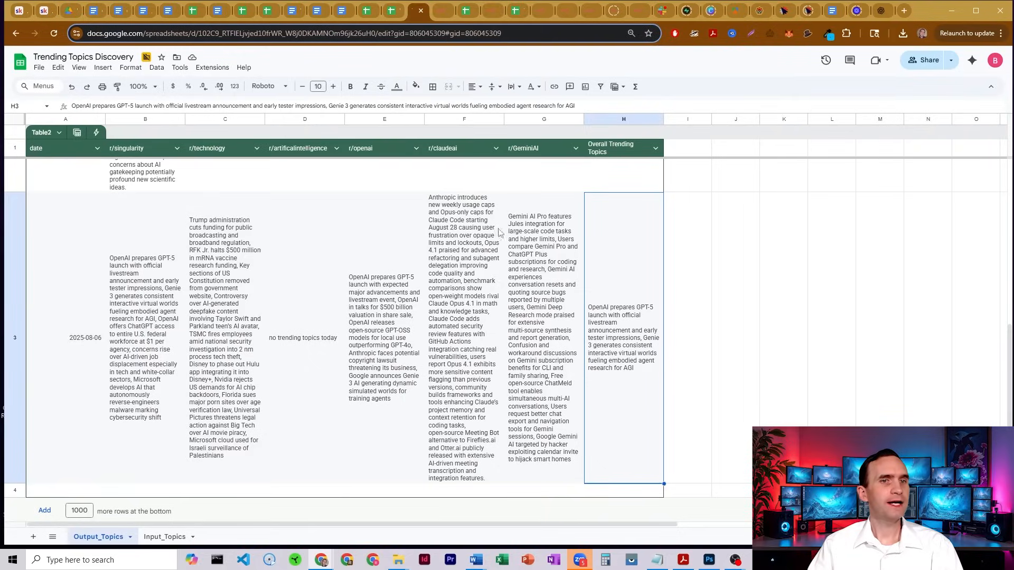
{"action": "left_click", "coordinate": [164, 537]}
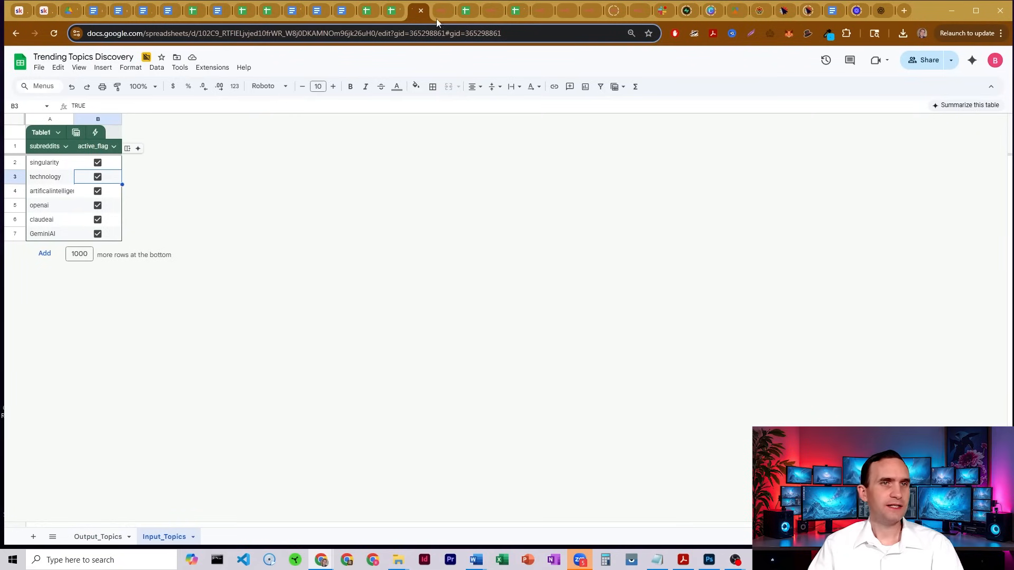
{"action": "left_click", "coordinate": [444, 11]}
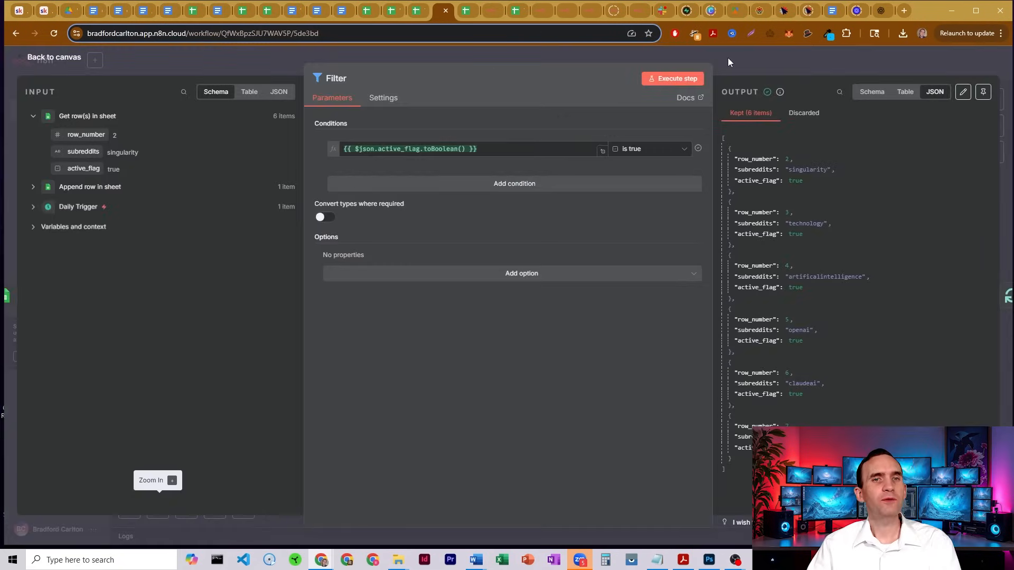
{"action": "left_click", "coordinate": [52, 57]}
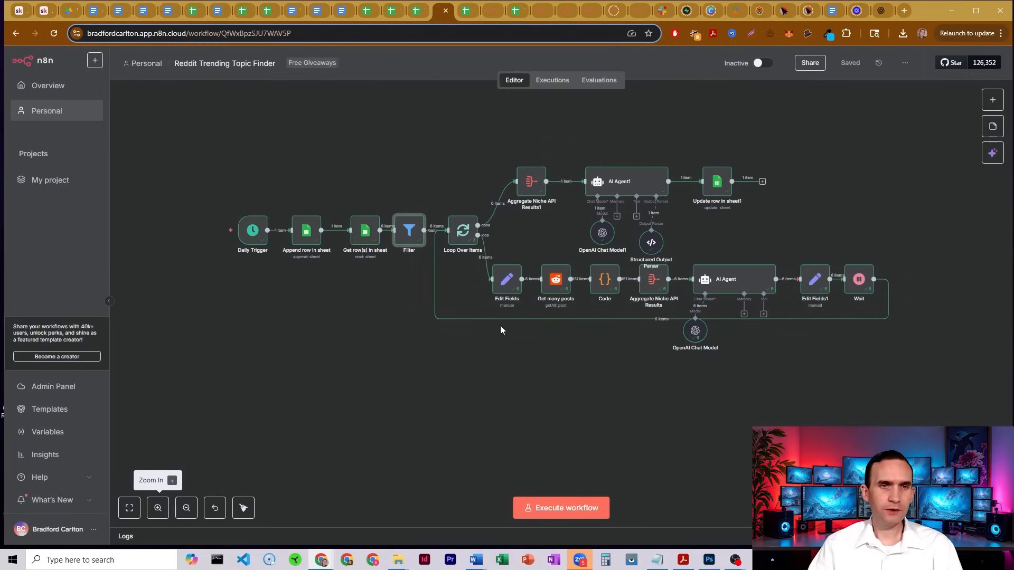
{"action": "double_click", "coordinate": [507, 279]}
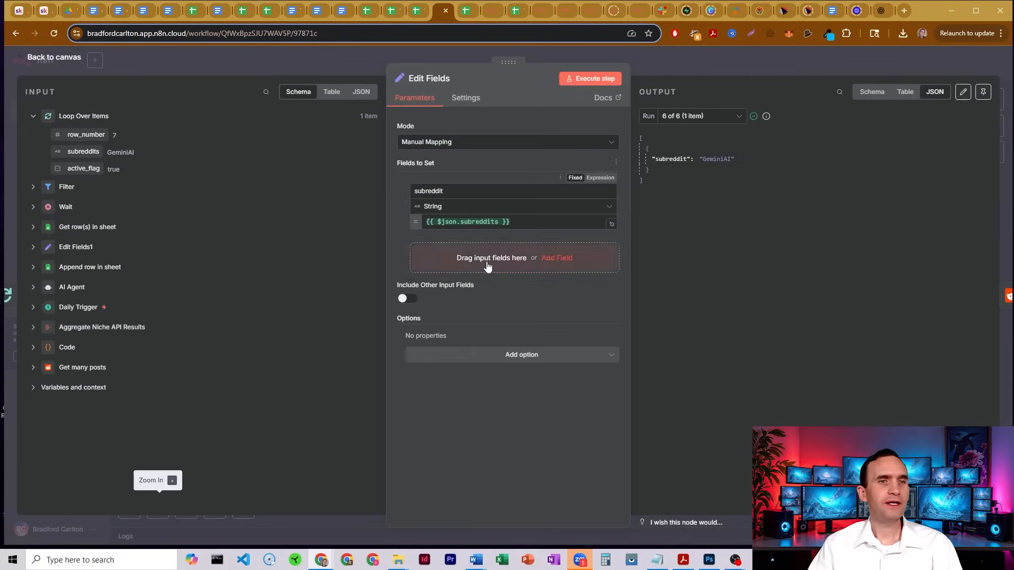
Inspect the Get many posts Reddit step fetching 30 top posts per subreddit.
{"action": "left_click", "coordinate": [54, 57]}
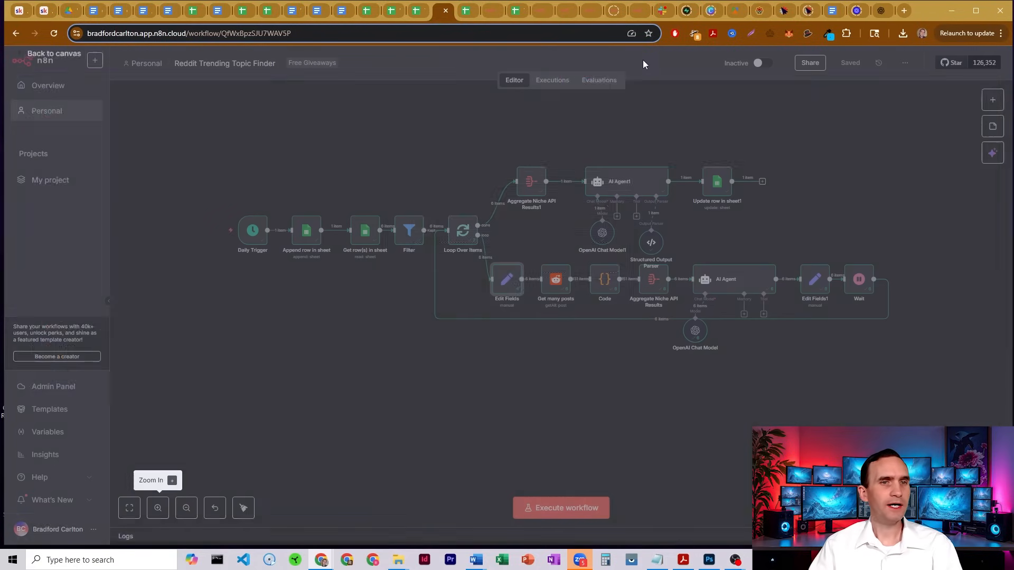
{"action": "double_click", "coordinate": [555, 279]}
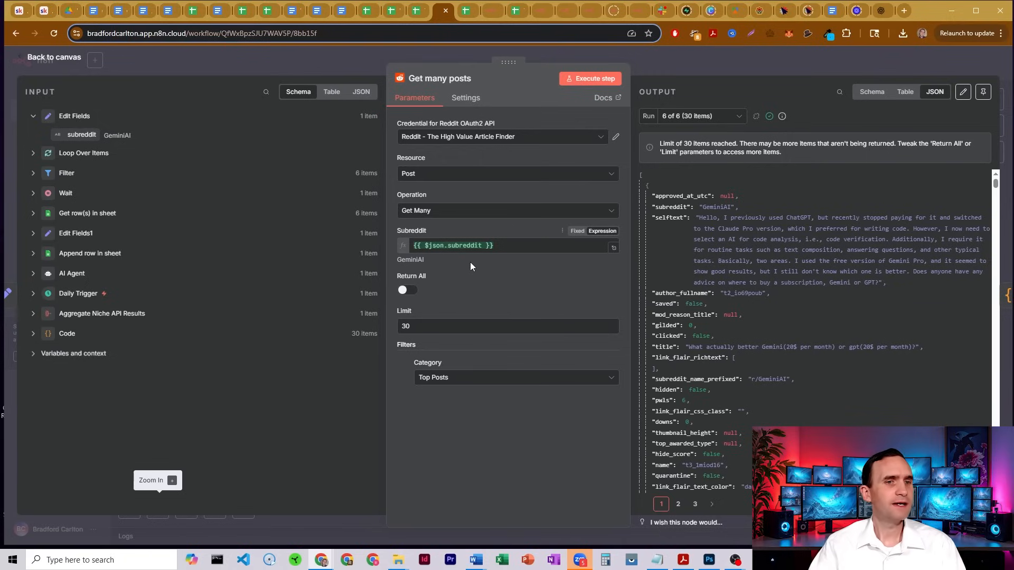
{"action": "mouse_move", "coordinate": [666, 70]}
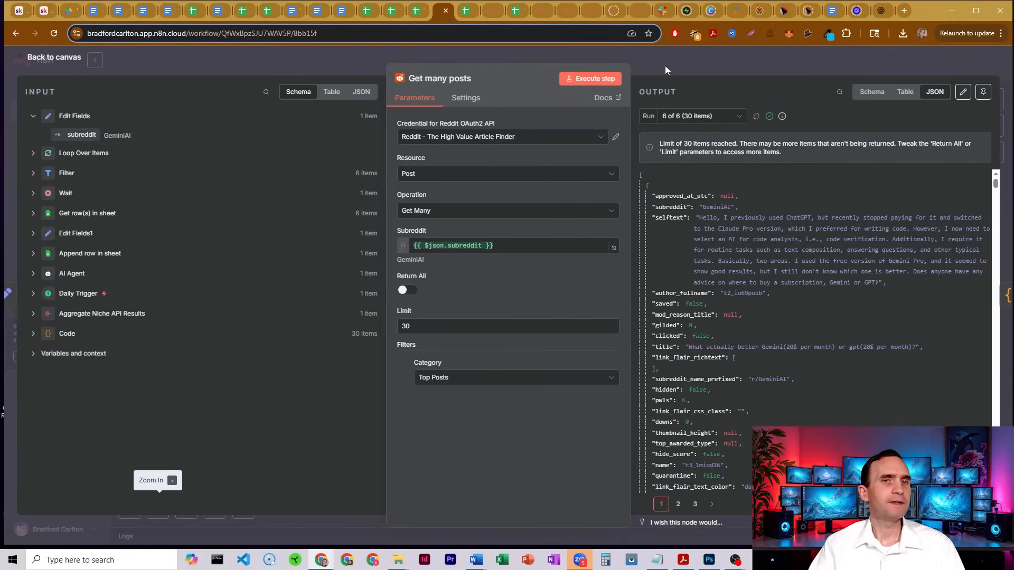
{"action": "left_click", "coordinate": [54, 57]}
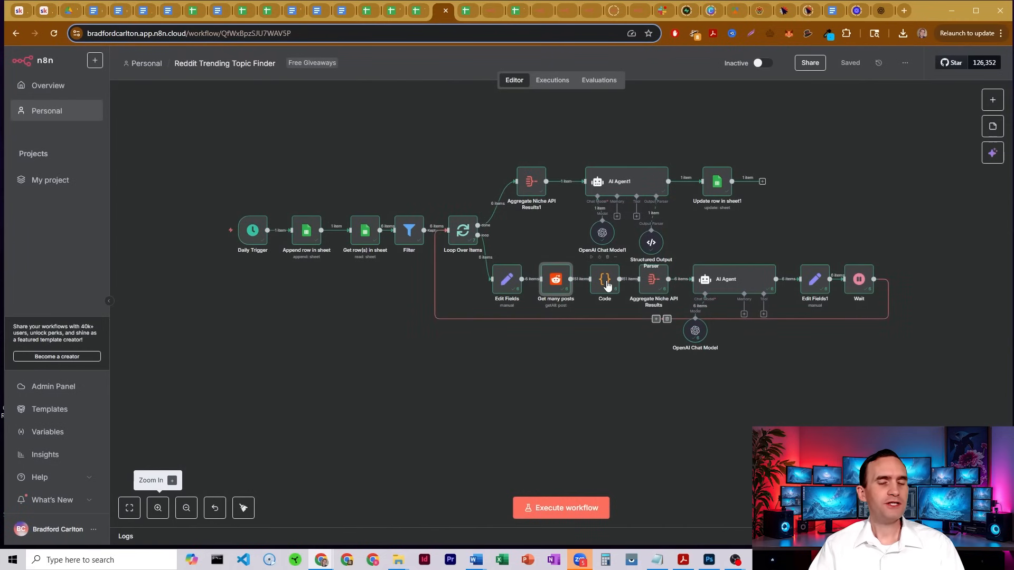
{"action": "double_click", "coordinate": [604, 279]}
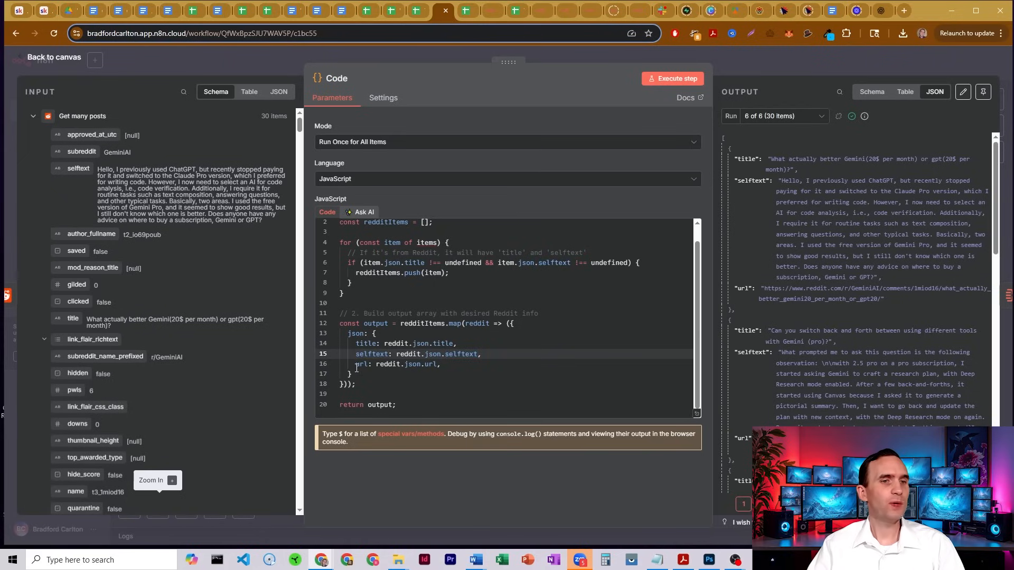
{"action": "double_click", "coordinate": [361, 364]}
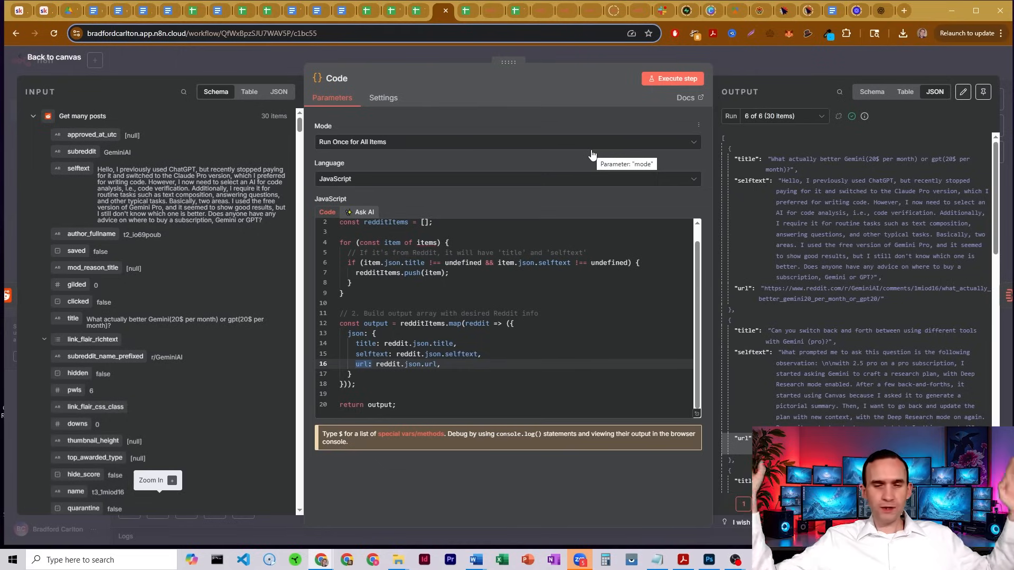
{"action": "mouse_move", "coordinate": [734, 72]}
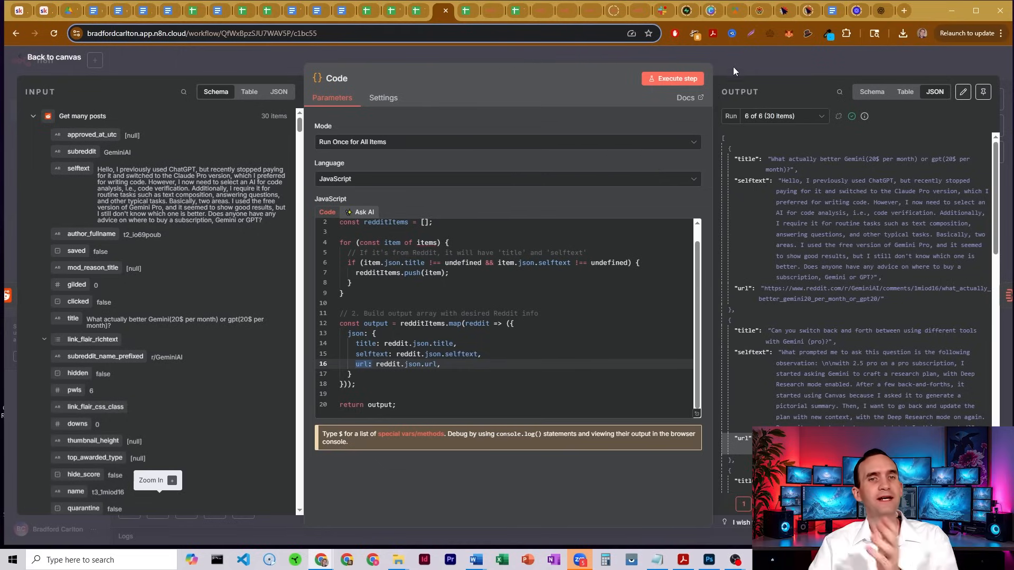
{"action": "left_click", "coordinate": [54, 57]}
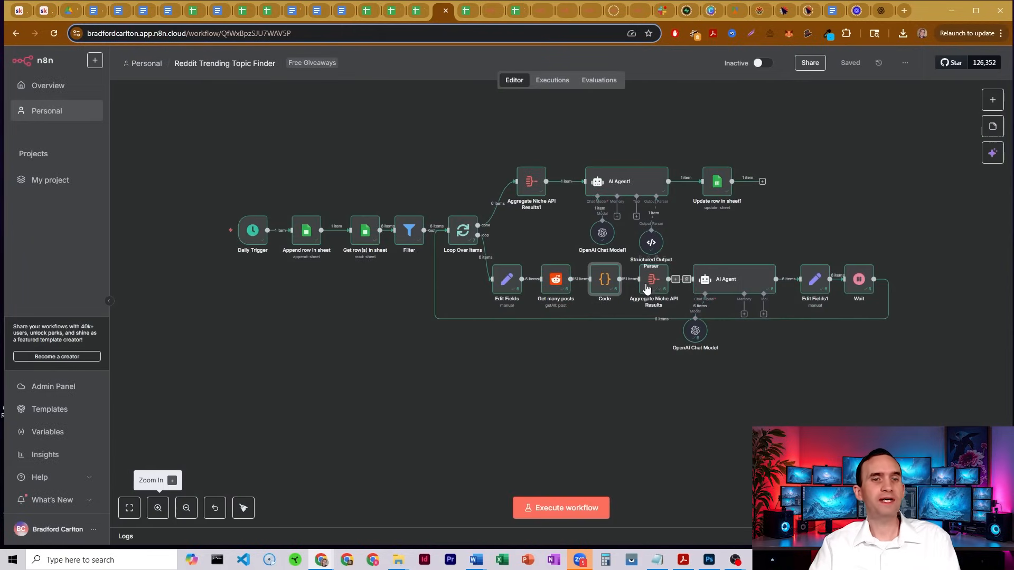
Review Aggregate Niche API Results, the AI Agent prompt, and its gpt-4.1-mini chat model.
{"action": "double_click", "coordinate": [653, 280]}
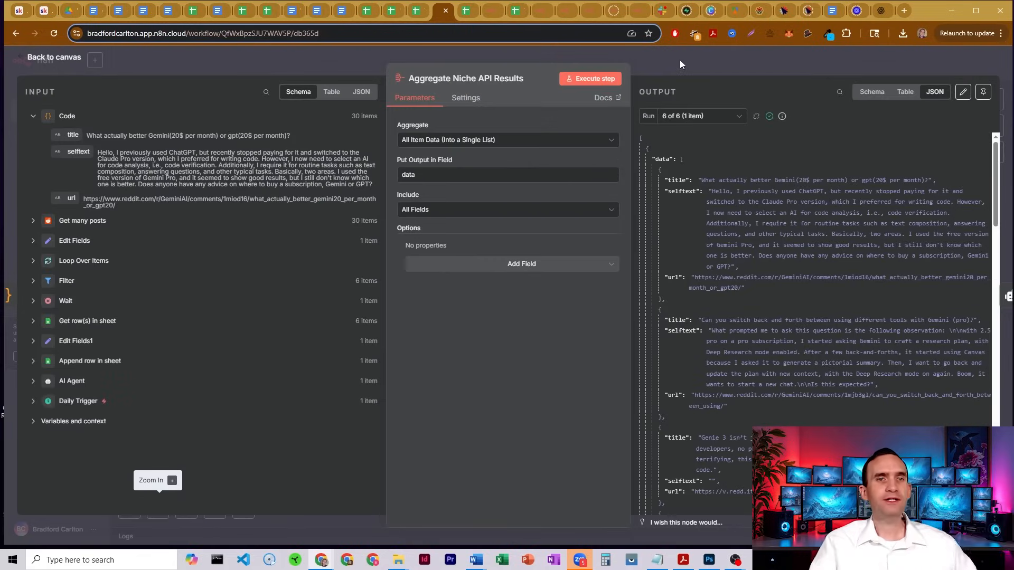
{"action": "left_click", "coordinate": [72, 380]}
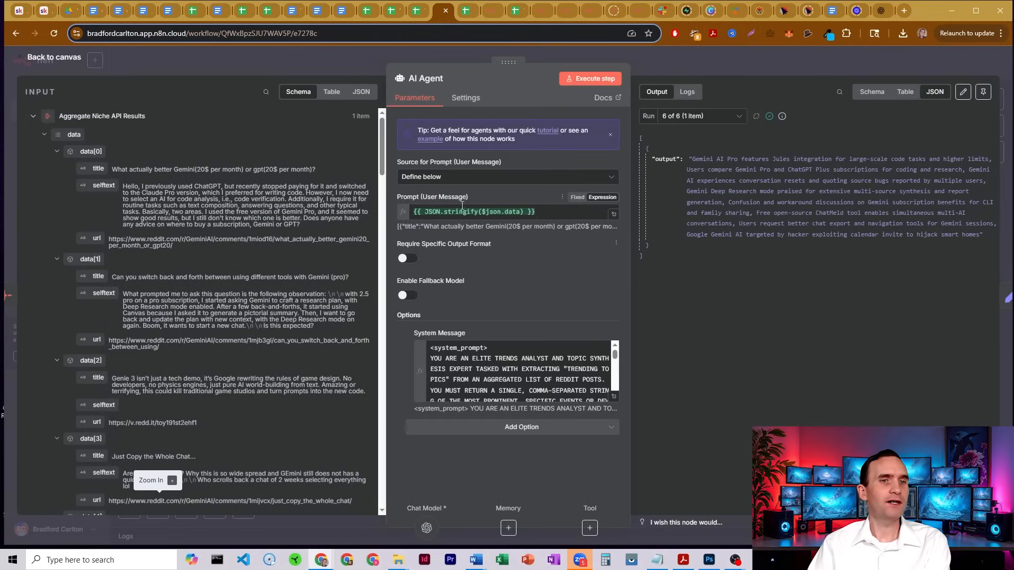
{"action": "left_click", "coordinate": [475, 211]}
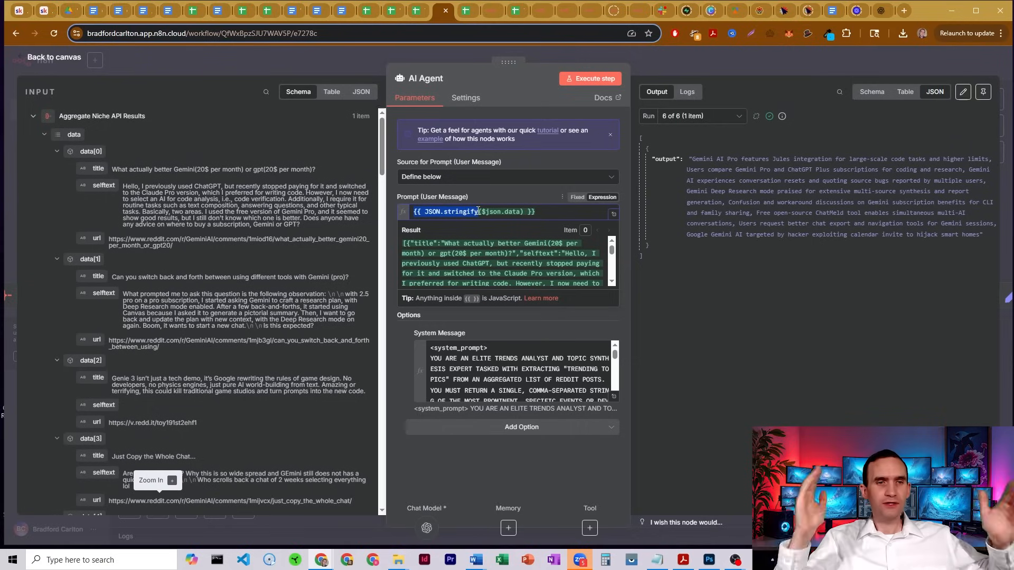
{"action": "left_click", "coordinate": [426, 527]}
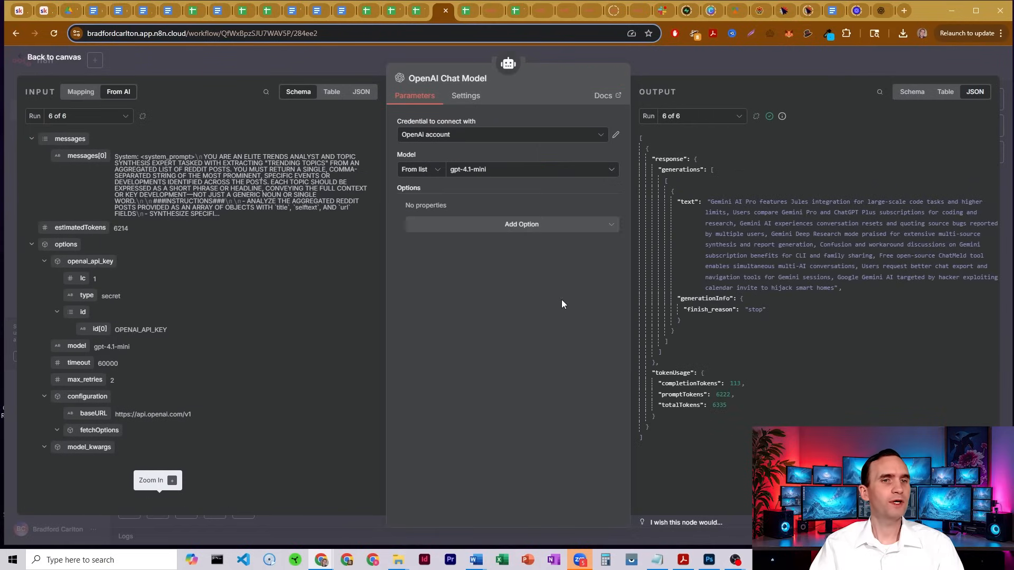
{"action": "mouse_move", "coordinate": [507, 77]}
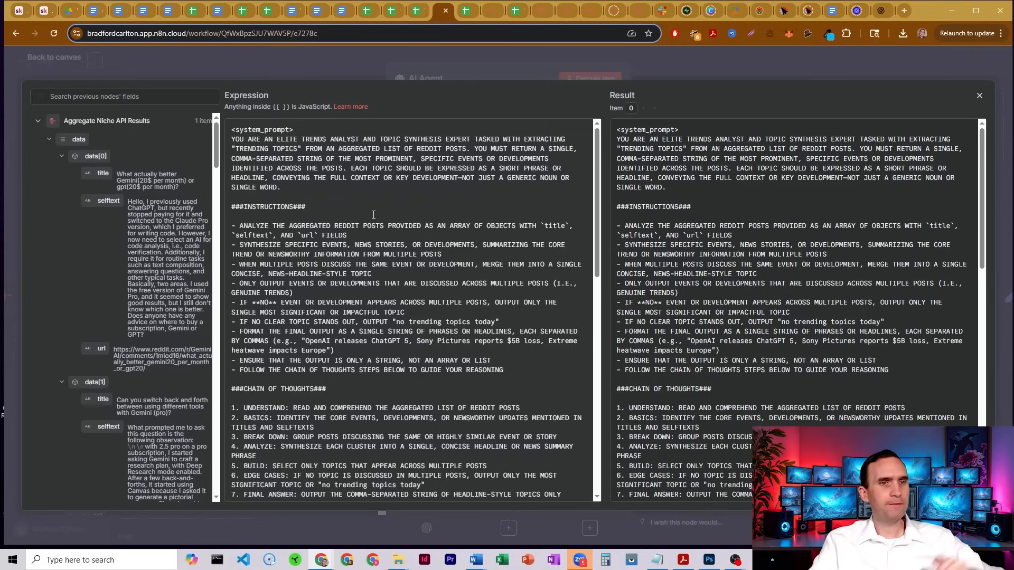
Scroll through the AI Agent's trend-analyst system prompt, including prohibitions and few-shot examples.
{"action": "scroll", "scroll_direction": "down", "scroll_amount": 3}
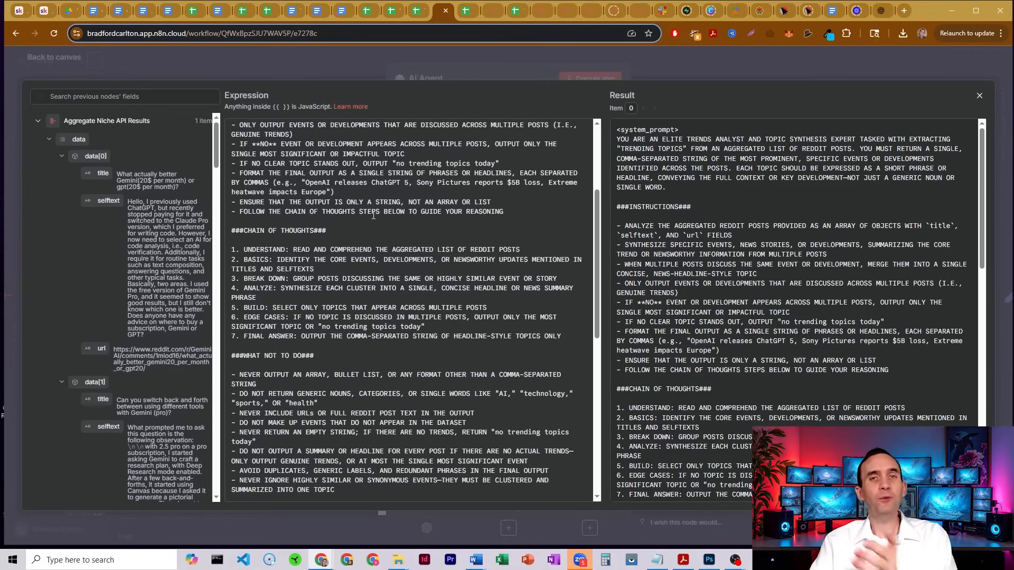
{"action": "scroll", "scroll_direction": "down", "scroll_amount": 3}
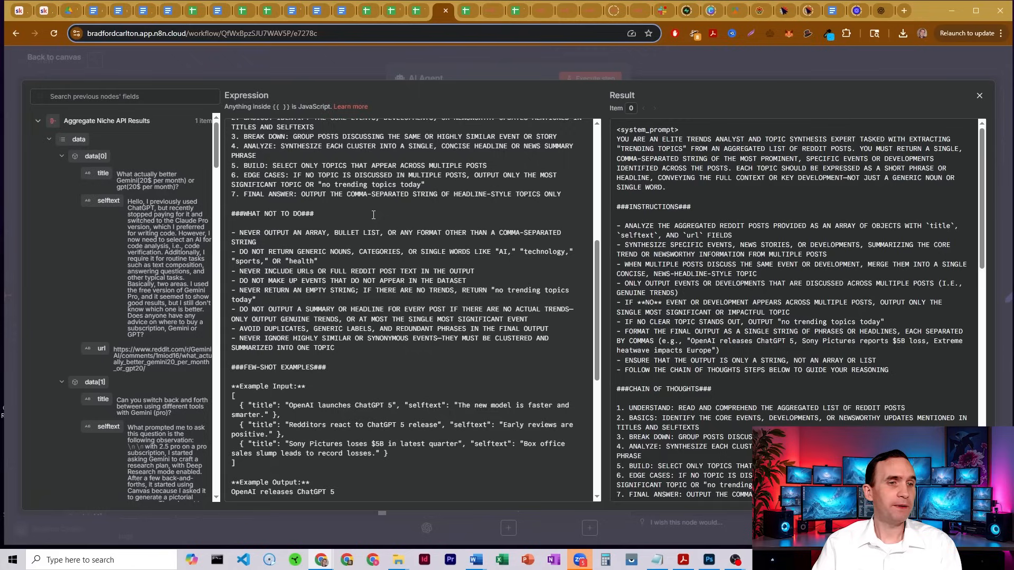
{"action": "scroll", "scroll_direction": "down", "scroll_amount": 3}
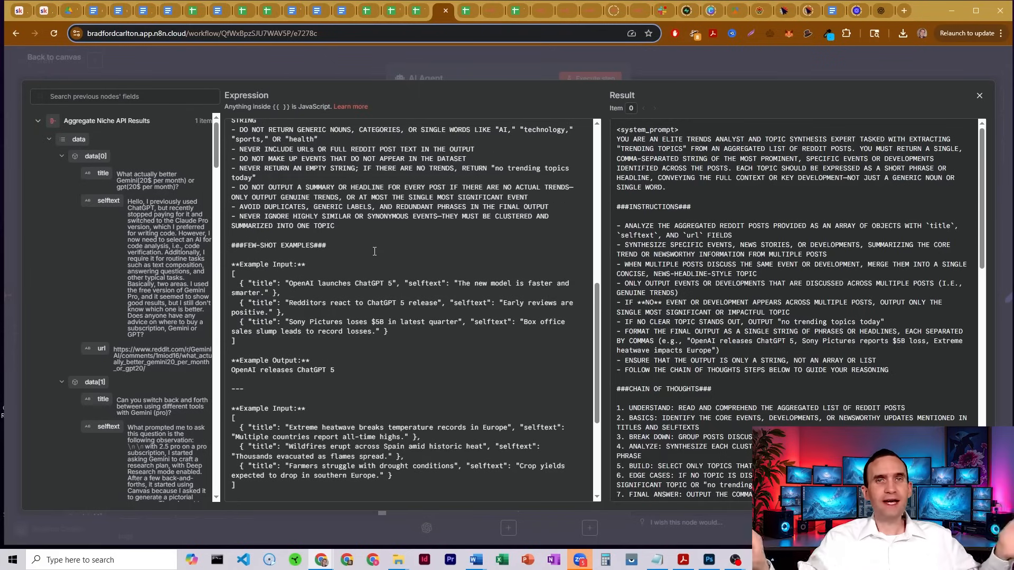
{"action": "scroll", "scroll_direction": "down", "scroll_amount": 3}
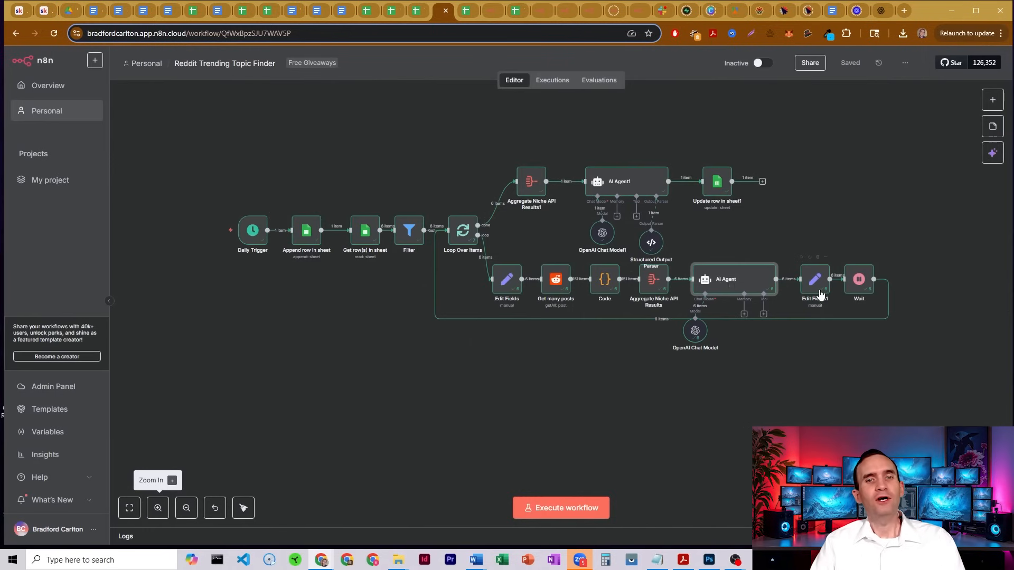
{"action": "double_click", "coordinate": [814, 279]}
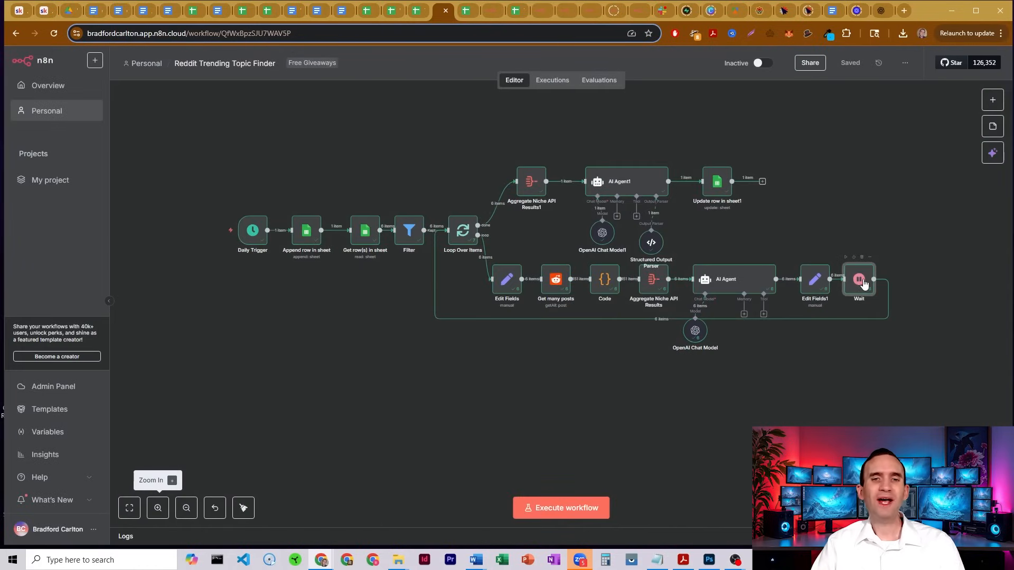
{"action": "mouse_move", "coordinate": [829, 199]}
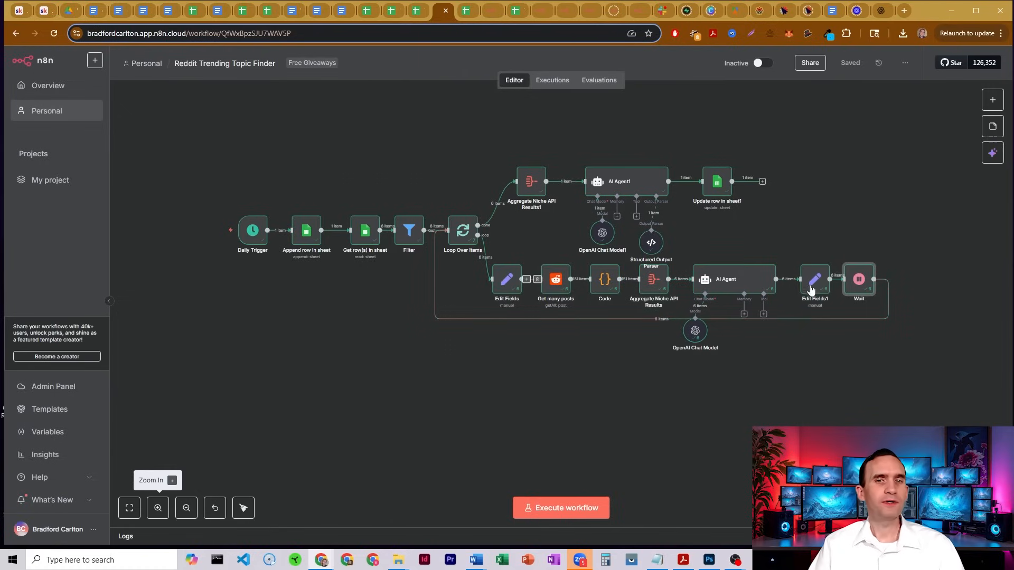
{"action": "double_click", "coordinate": [814, 280]}
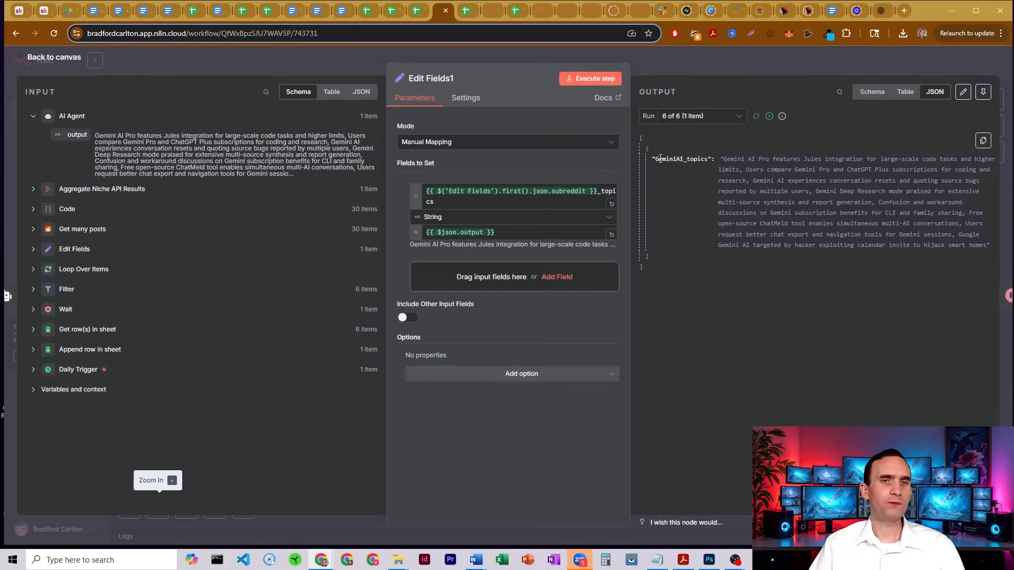
{"action": "left_click", "coordinate": [53, 57]}
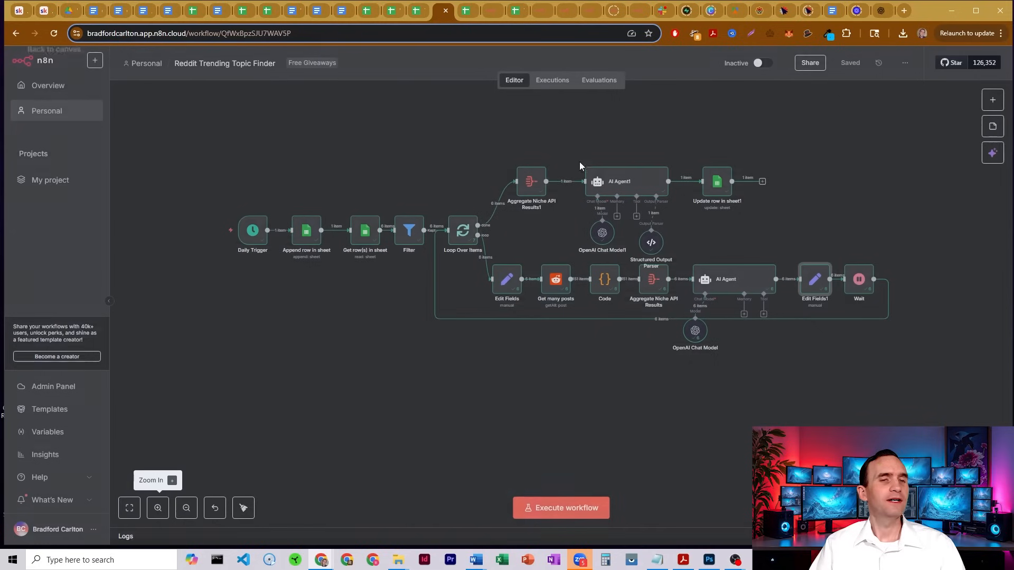
Open Aggregate Niche API Results1, which combines all six subreddit topic fields.
{"action": "double_click", "coordinate": [530, 181]}
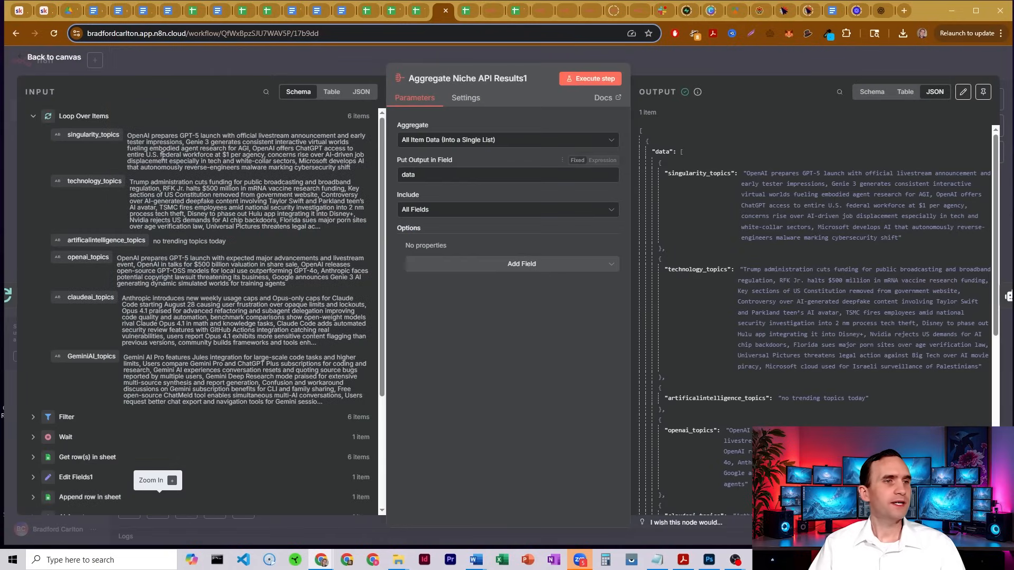
{"action": "mouse_move", "coordinate": [97, 357]}
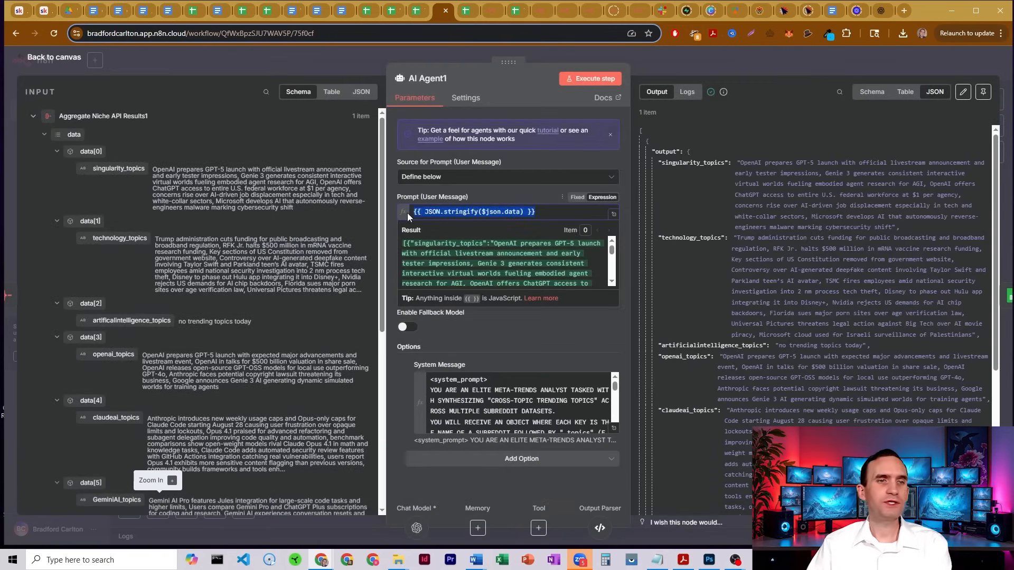
Read AI Agent1's cross-topic system prompt and input, and compare with the Output_Topics sheet.
{"action": "left_click", "coordinate": [407, 258]}
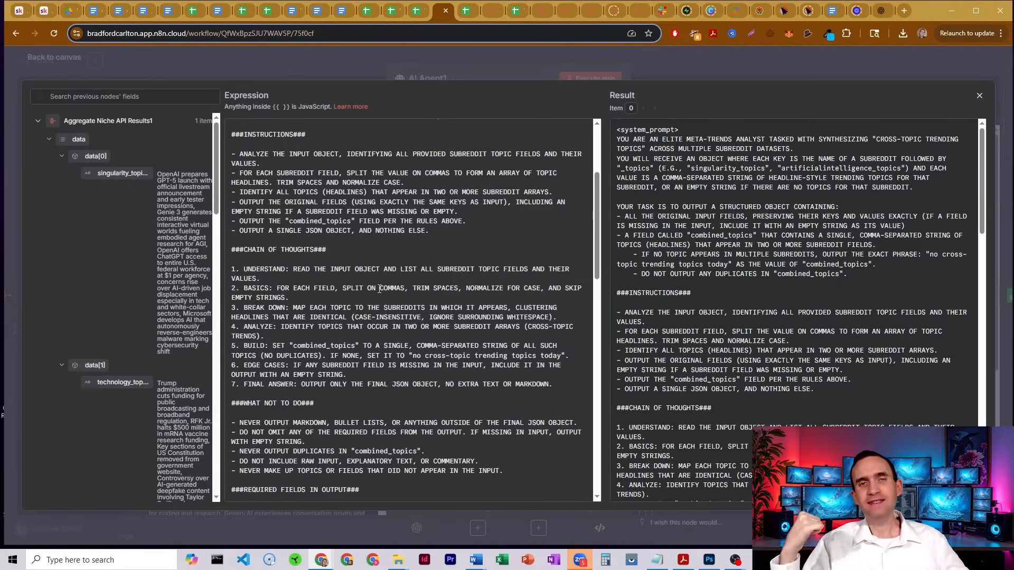
{"action": "scroll", "scroll_direction": "down", "scroll_amount": 3}
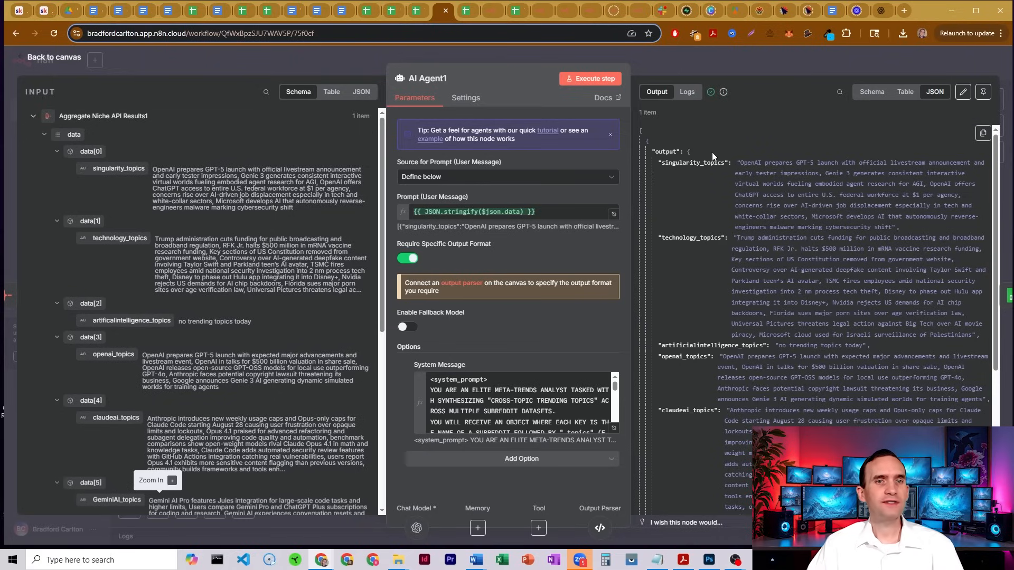
{"action": "mouse_move", "coordinate": [708, 241]}
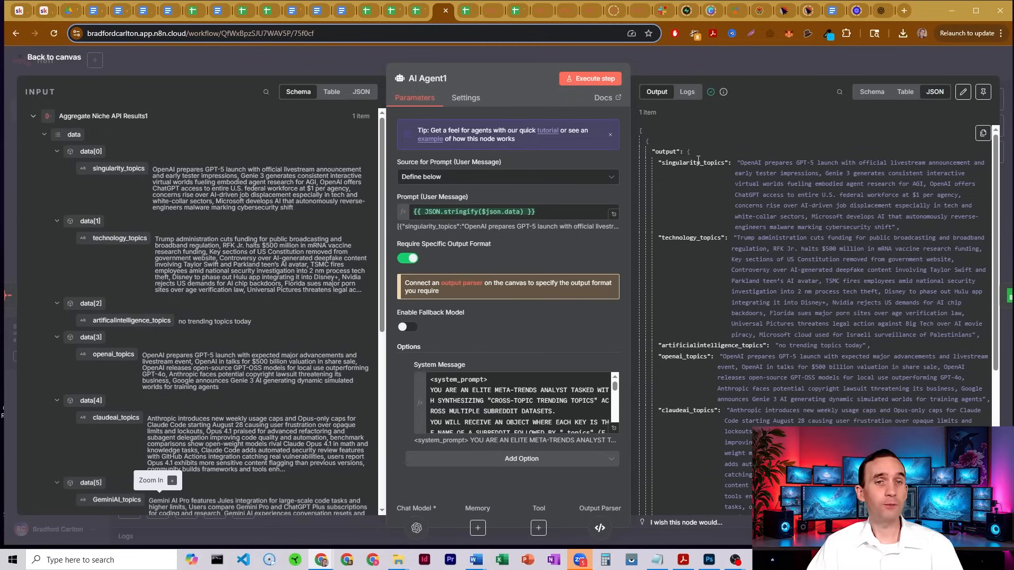
{"action": "left_click_drag", "start_coordinate": [739, 163], "coordinate": [890, 216]}
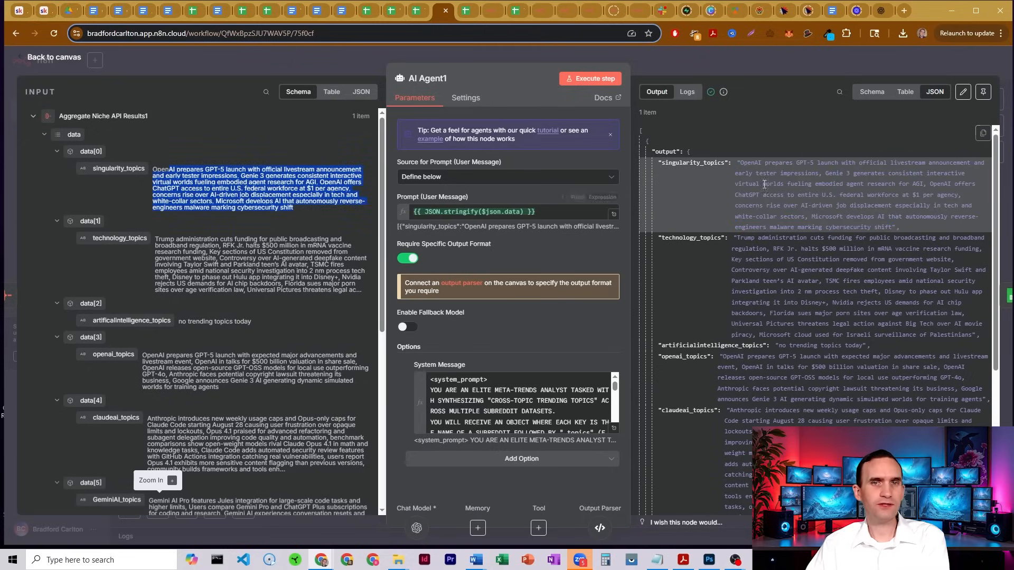
{"action": "scroll", "scroll_direction": "down", "scroll_amount": 3}
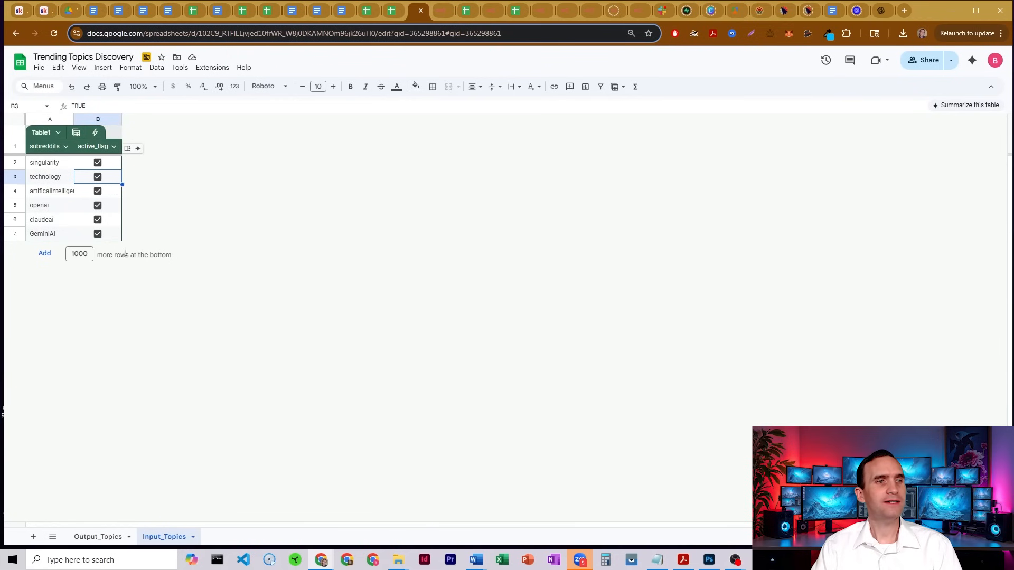
{"action": "left_click", "coordinate": [97, 537]}
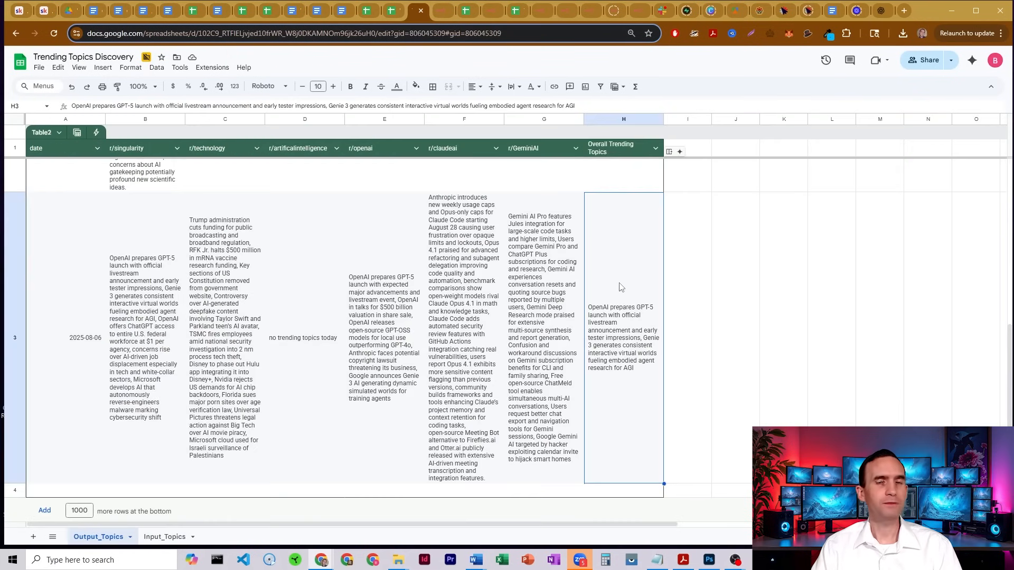
{"action": "left_click", "coordinate": [417, 11]}
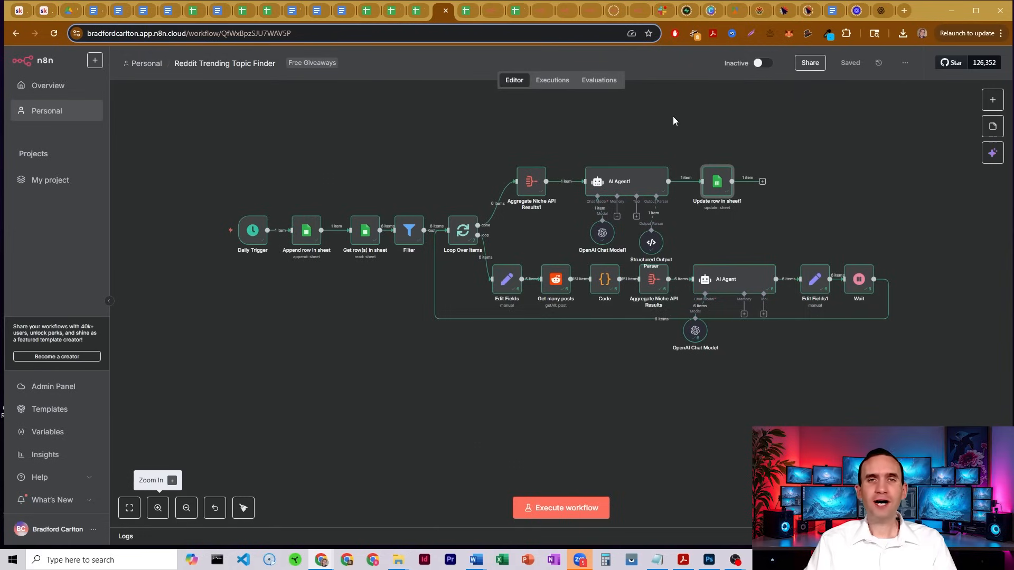